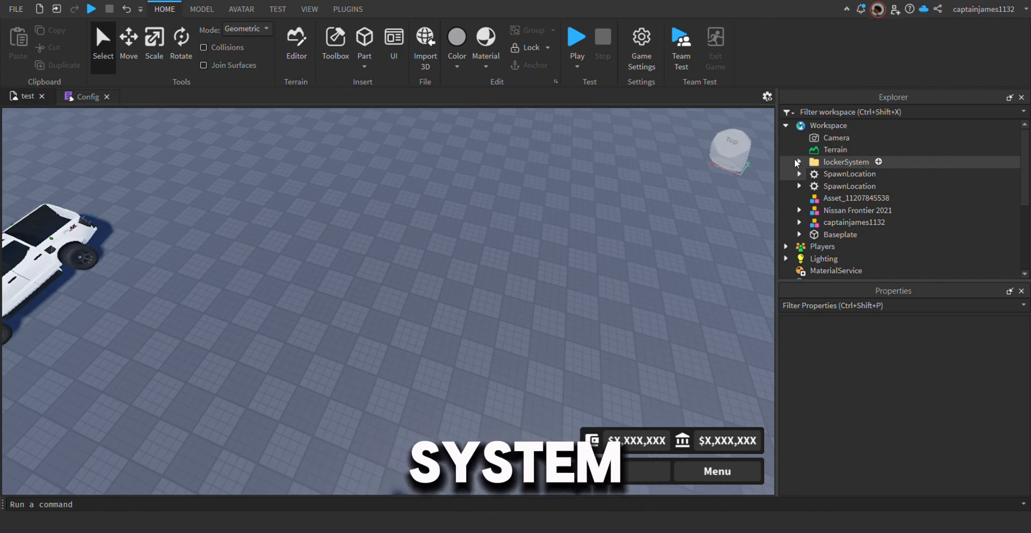
Step: Expand the lockerSystem folder in Explorer and select its Global_Events folder
{"action": "left_click", "coordinate": [799, 163]}
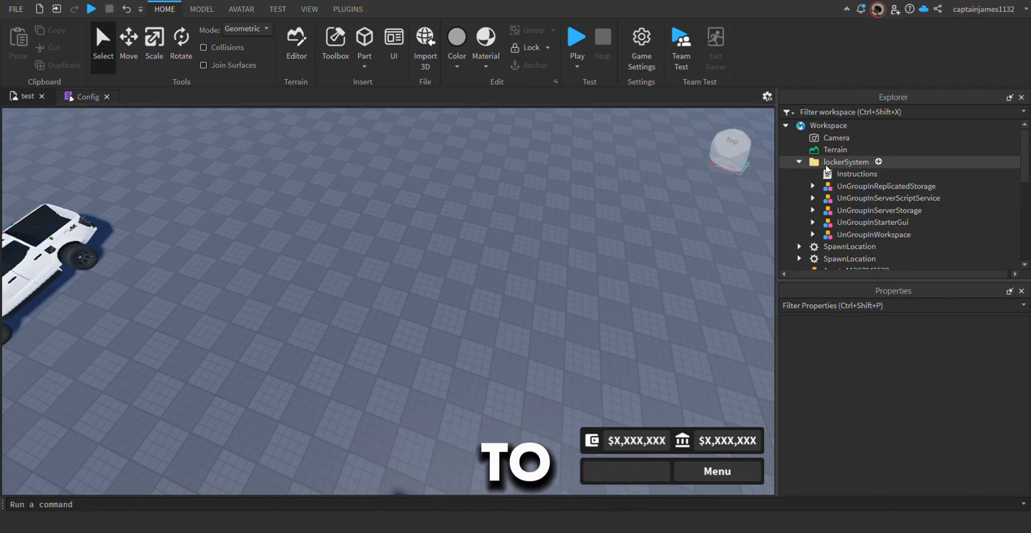
{"action": "left_click", "coordinate": [799, 162]}
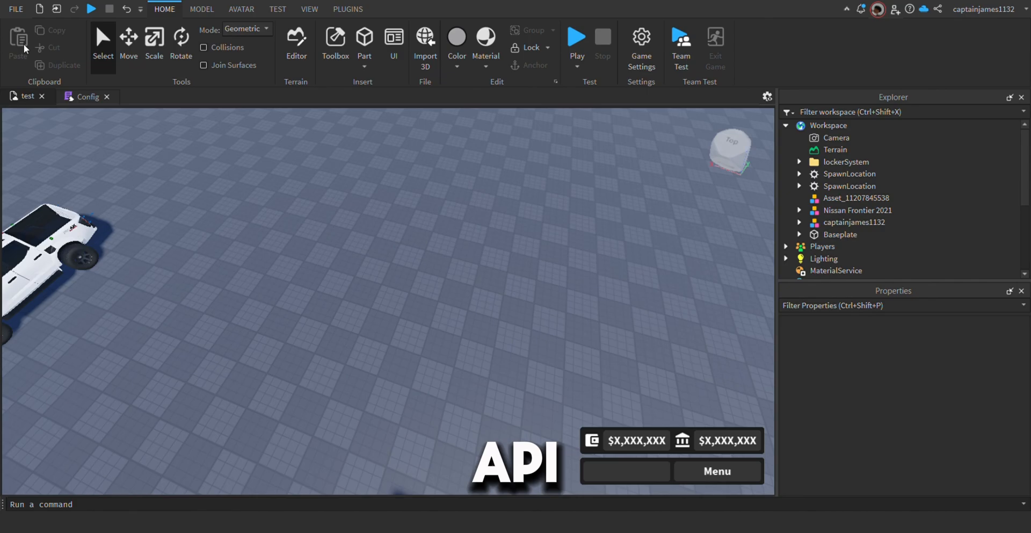
{"action": "mouse_move", "coordinate": [848, 162]}
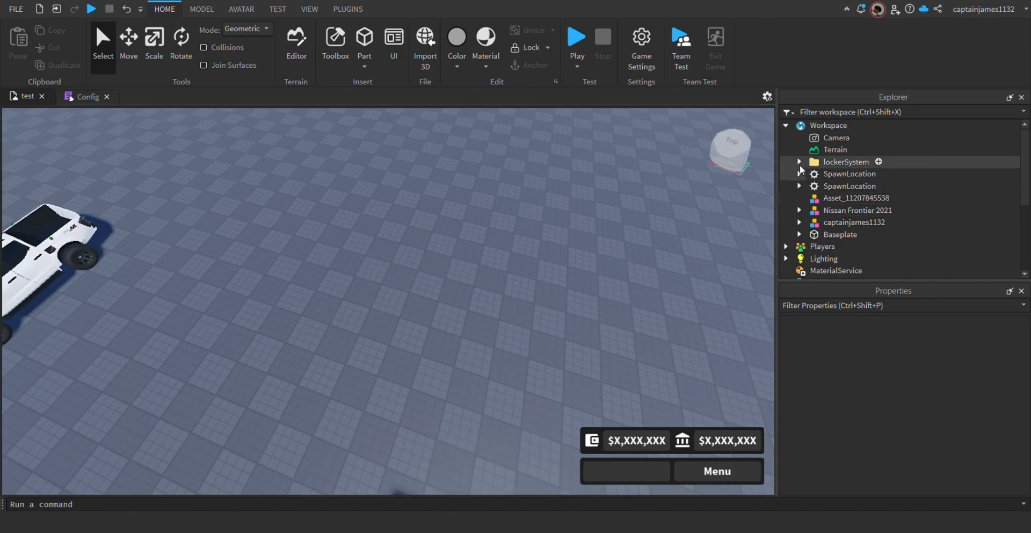
{"action": "left_click", "coordinate": [799, 162]}
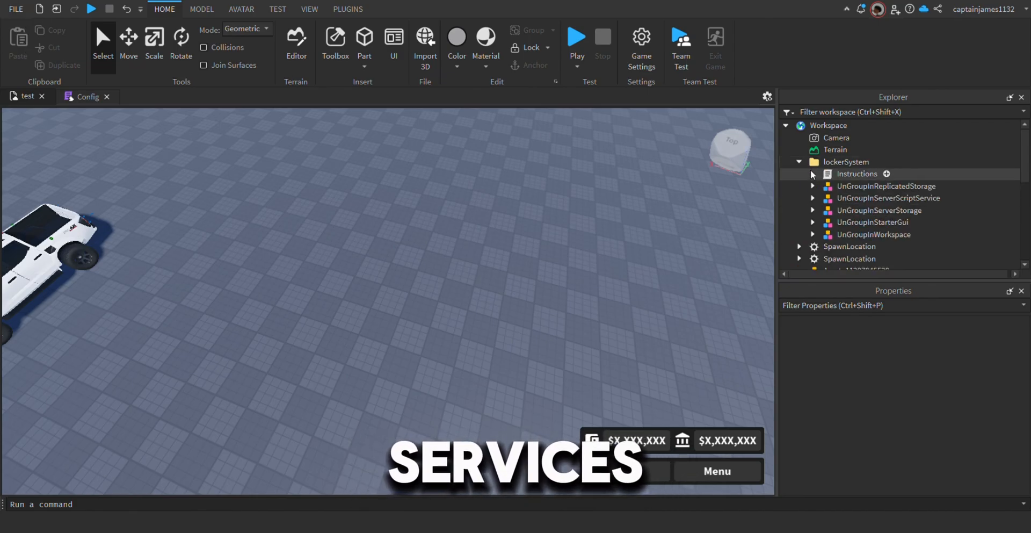
{"action": "left_click", "coordinate": [799, 162]}
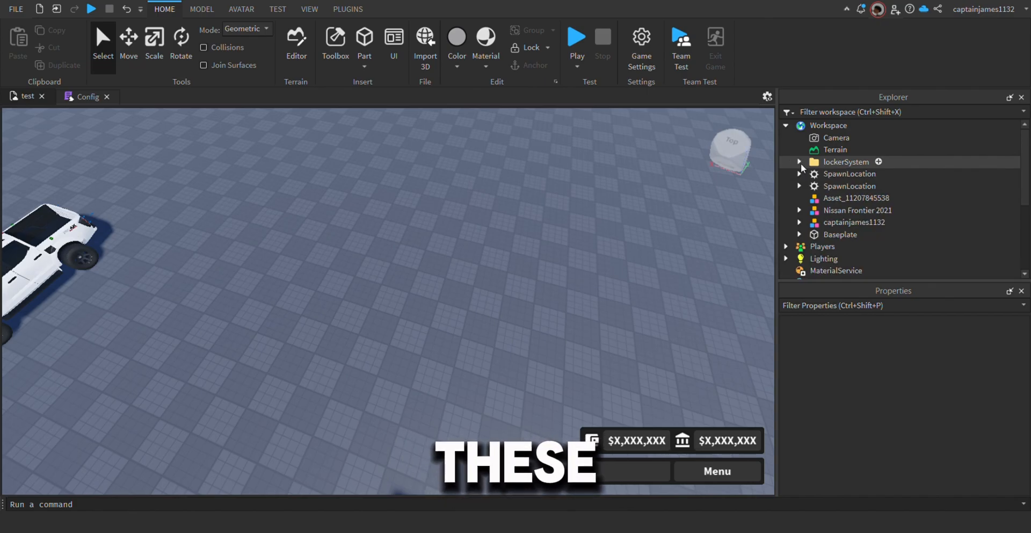
{"action": "left_click", "coordinate": [799, 162]}
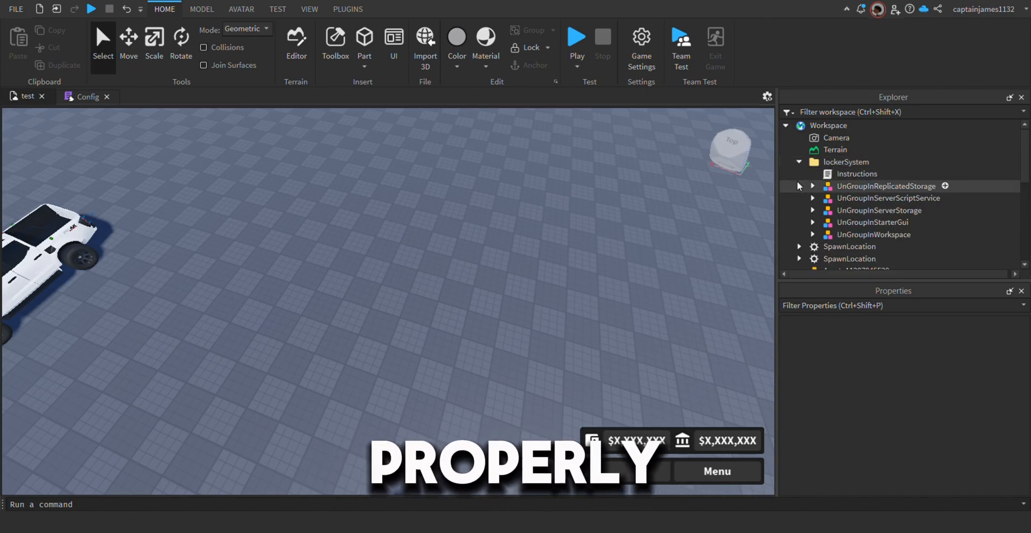
{"action": "left_click", "coordinate": [799, 162]}
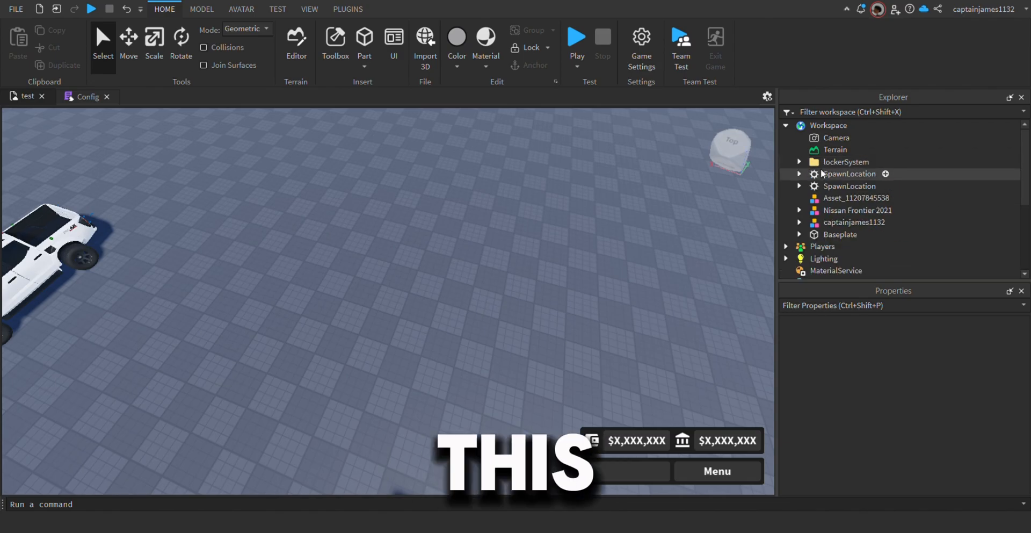
{"action": "left_click", "coordinate": [799, 162]}
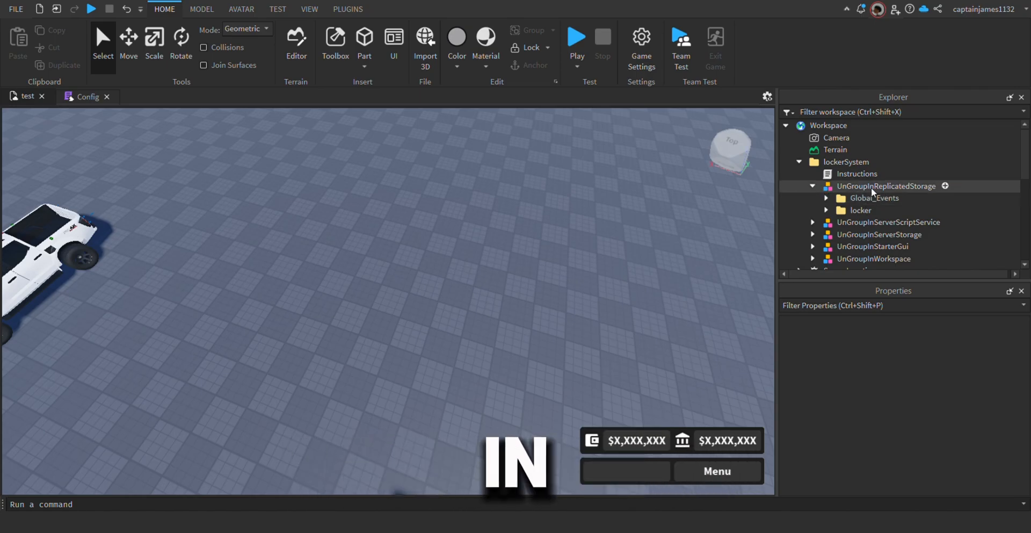
{"action": "left_click", "coordinate": [874, 197]}
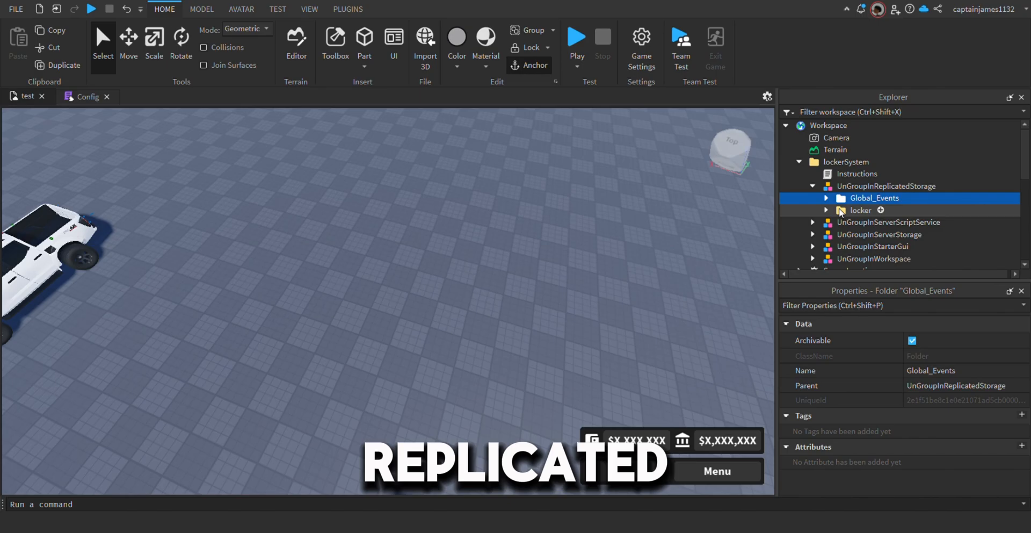
Step: Move Global_Events and locker into ReplicatedStorage and the locker scripts into ServerScriptService
{"action": "left_click", "coordinate": [860, 210]}
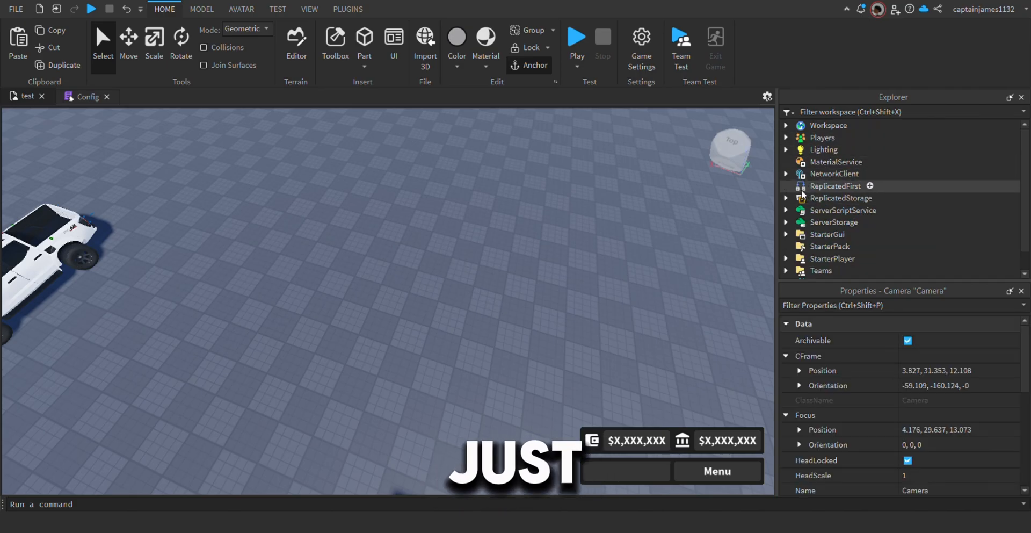
{"action": "left_click", "coordinate": [786, 198]}
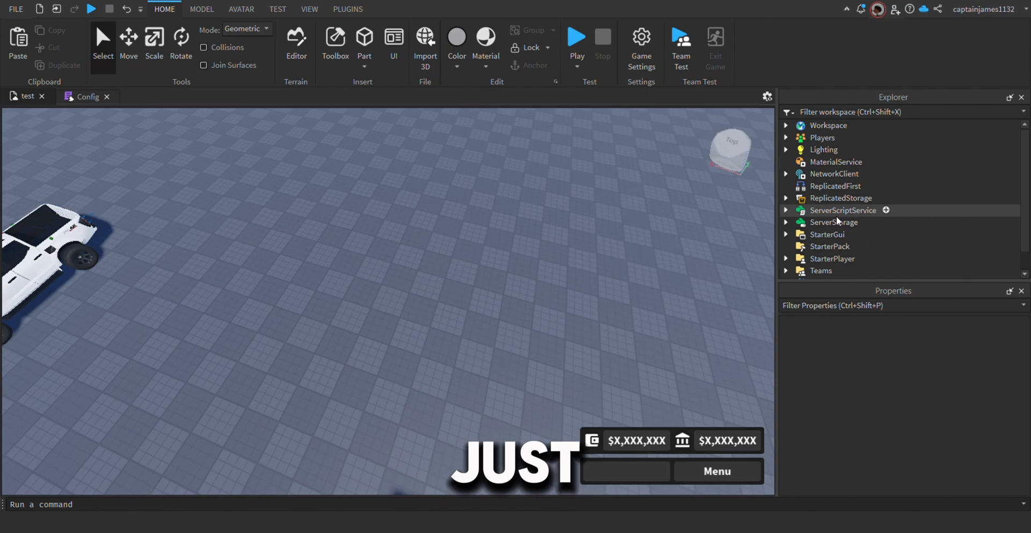
{"action": "left_click", "coordinate": [842, 210]}
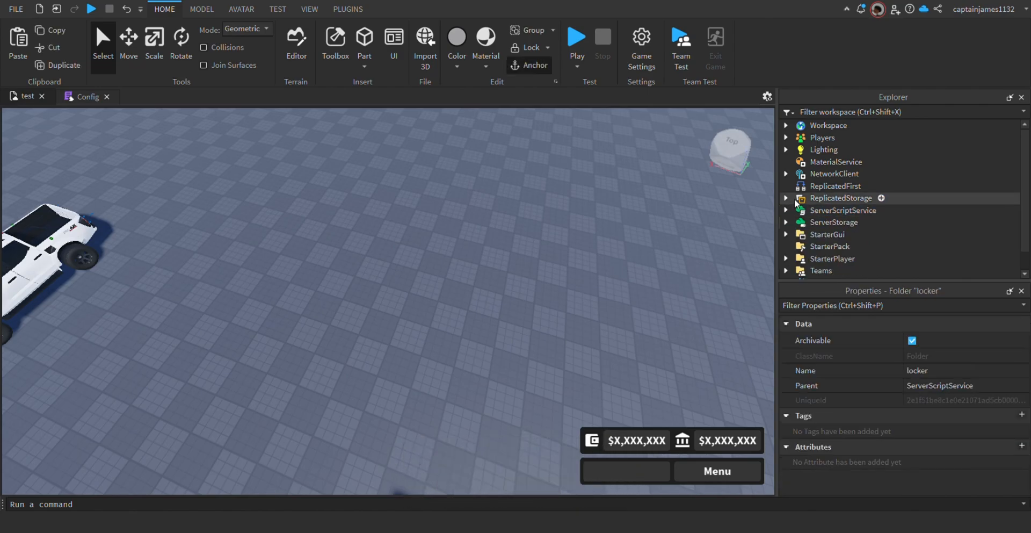
{"action": "left_click", "coordinate": [786, 124]}
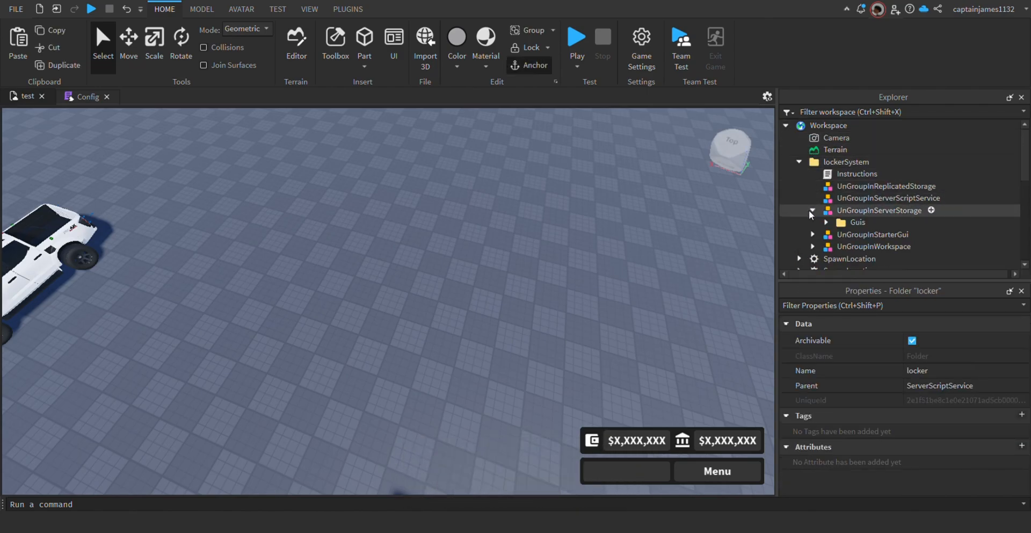
{"action": "left_click", "coordinate": [856, 221]}
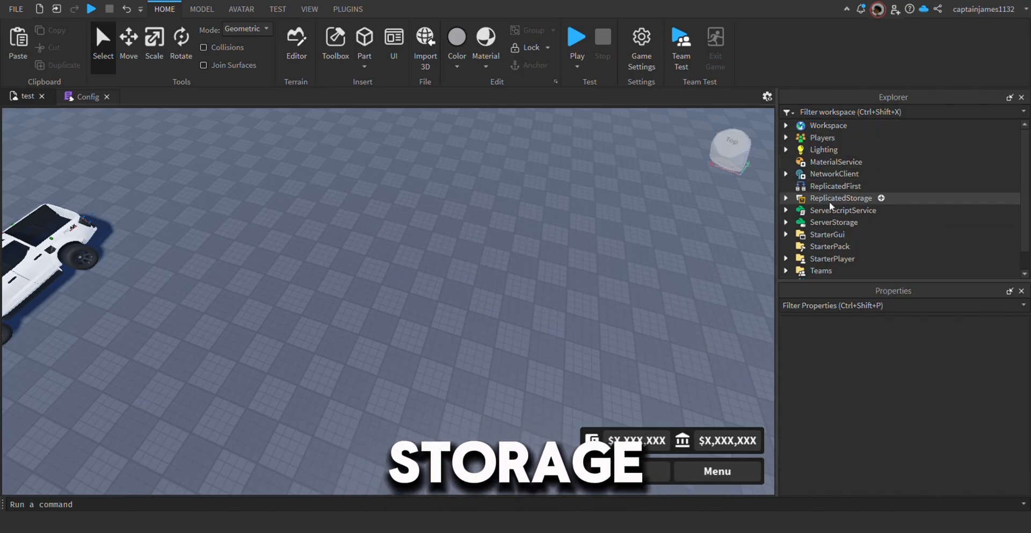
Step: Move Guis into ServerStorage and notificationUI into StarterGui, then reveal Workspace's lockerInteractions
{"action": "left_click", "coordinate": [835, 221]}
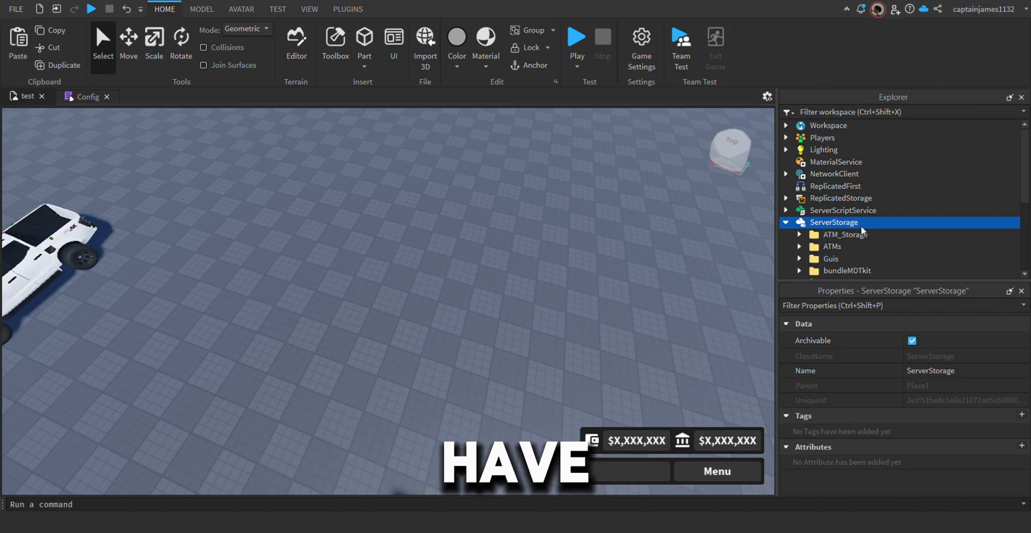
{"action": "left_click", "coordinate": [830, 226]}
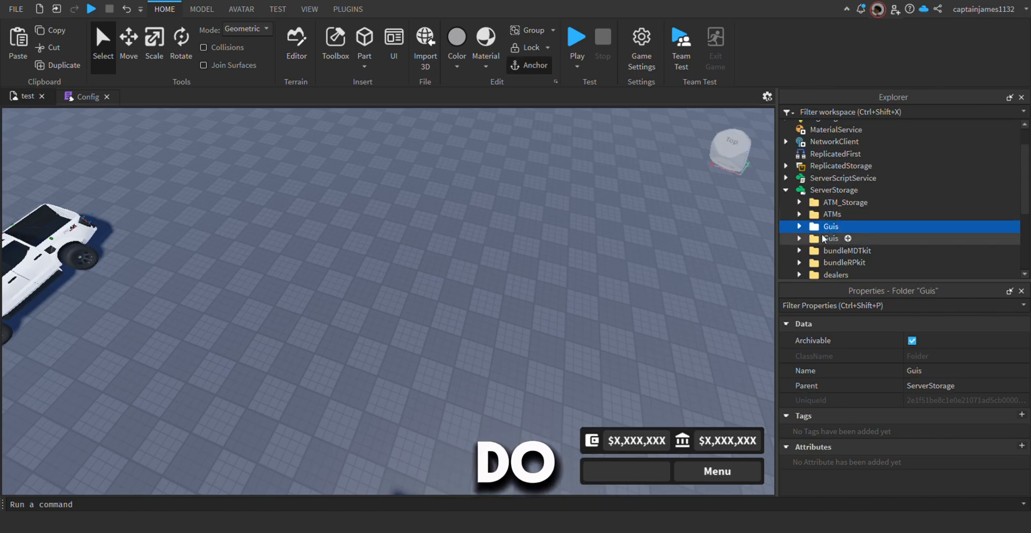
{"action": "left_click", "coordinate": [798, 237]}
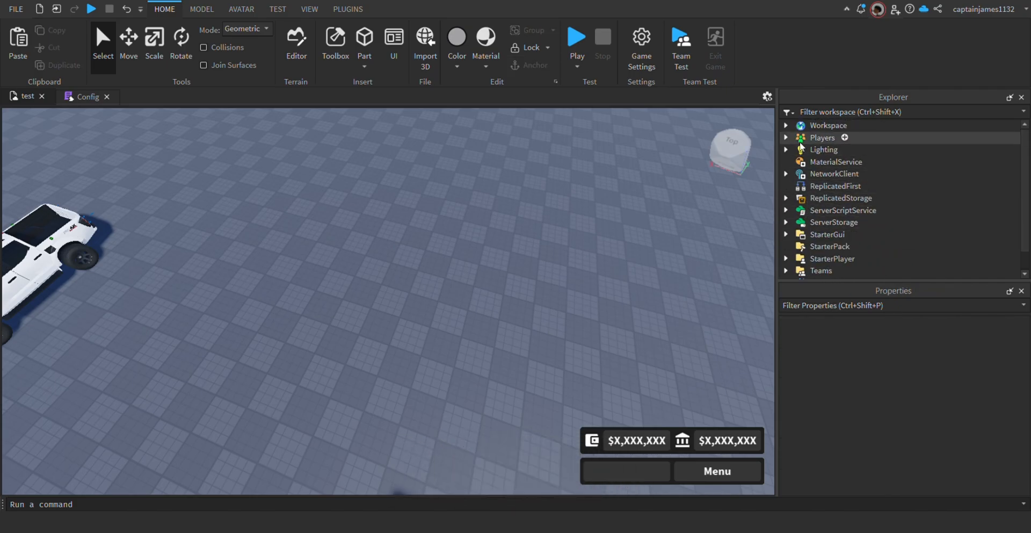
{"action": "left_click", "coordinate": [786, 125]}
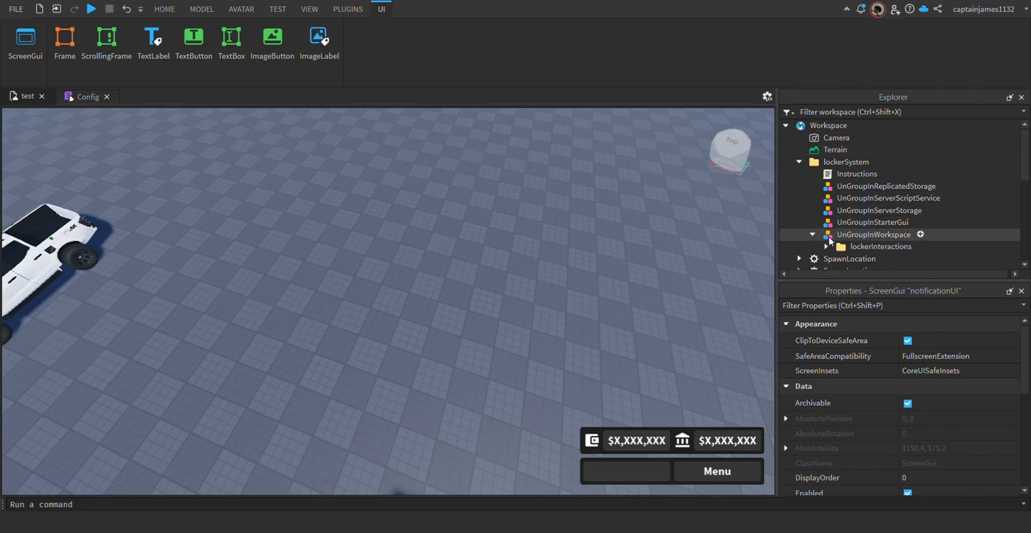
{"action": "left_click", "coordinate": [164, 9]}
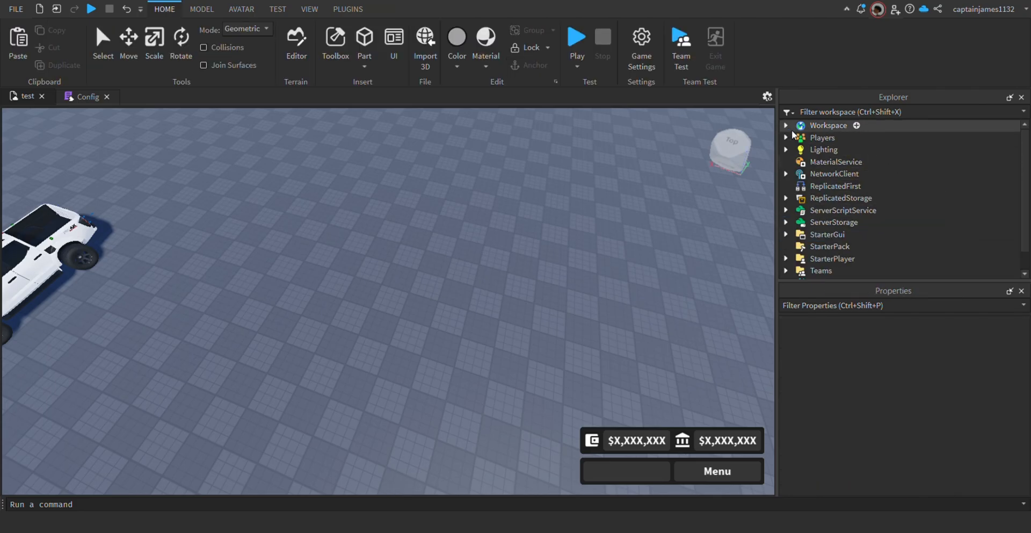
{"action": "left_click", "coordinate": [828, 125]}
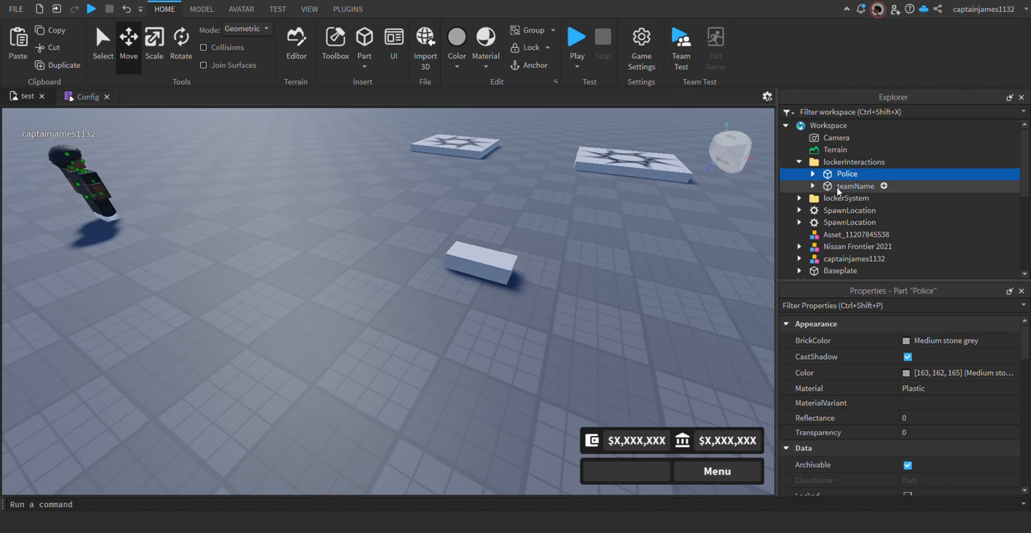
Step: Rename the teamName locker part to Civilian and select it to show its lockerPrompt
{"action": "left_click", "coordinate": [856, 186]}
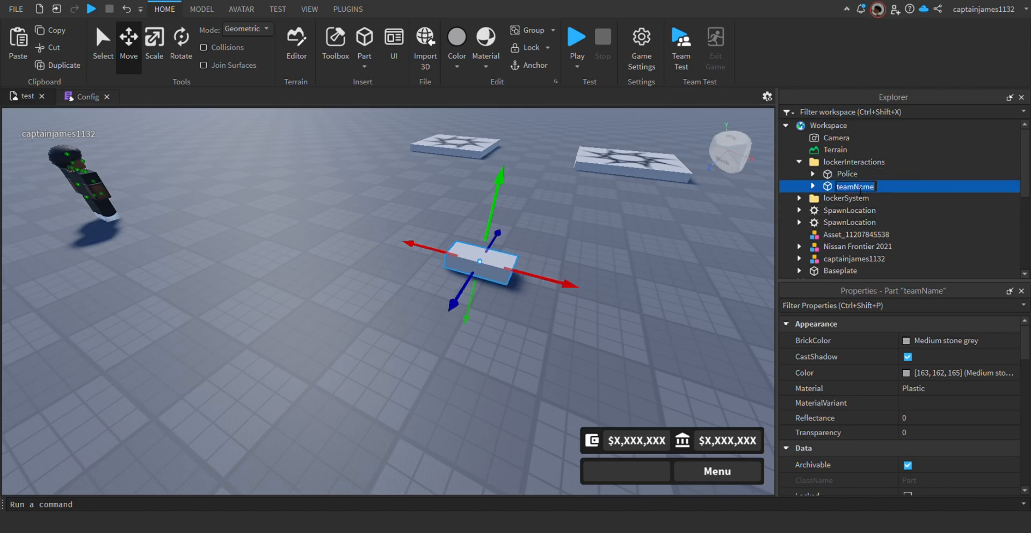
{"action": "type", "text": "Civil"}
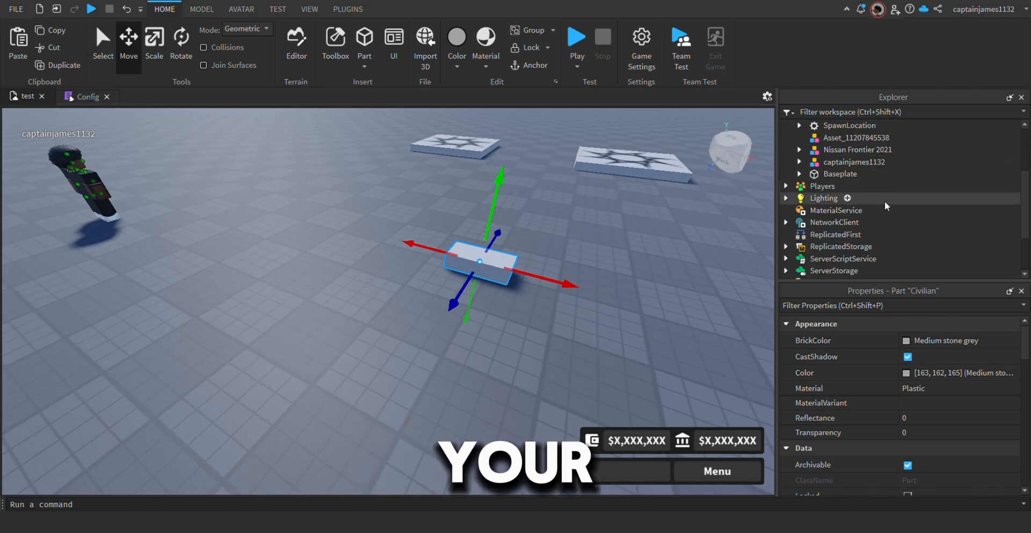
{"action": "scroll", "scroll_direction": "down", "scroll_amount": 3}
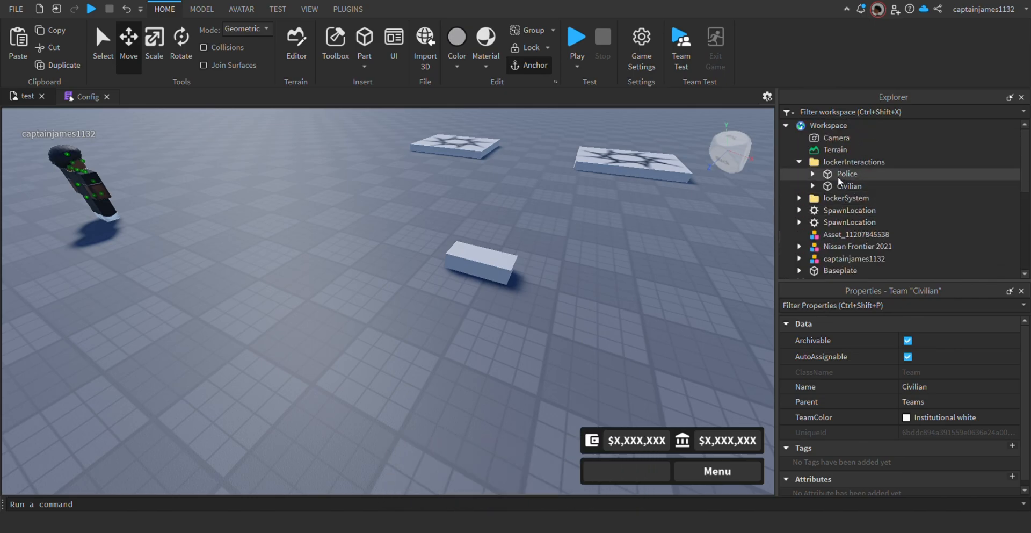
{"action": "left_click", "coordinate": [850, 186]}
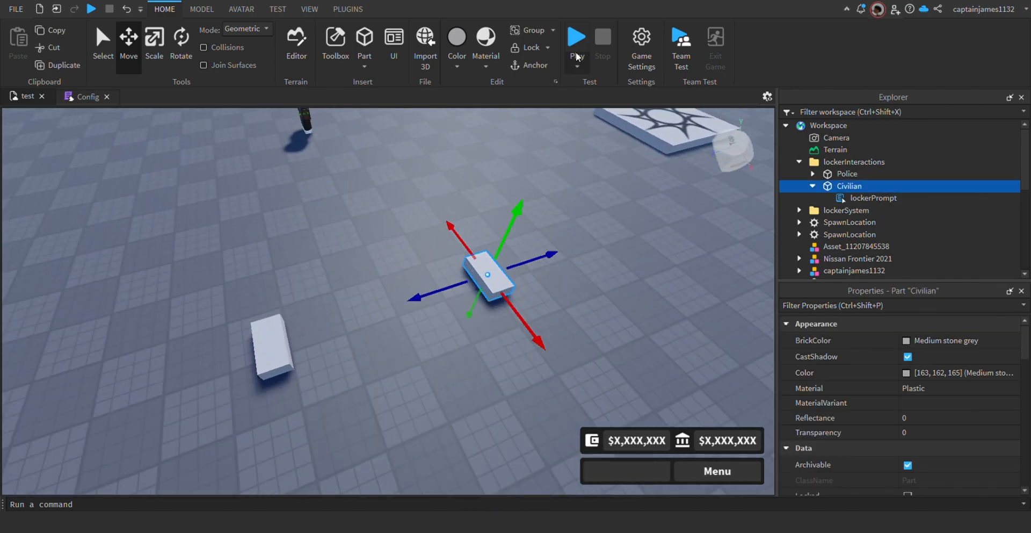
Step: Run a playtest, open the Civilian Uniform Locker to view its gear categories, then close it
{"action": "left_click", "coordinate": [576, 37]}
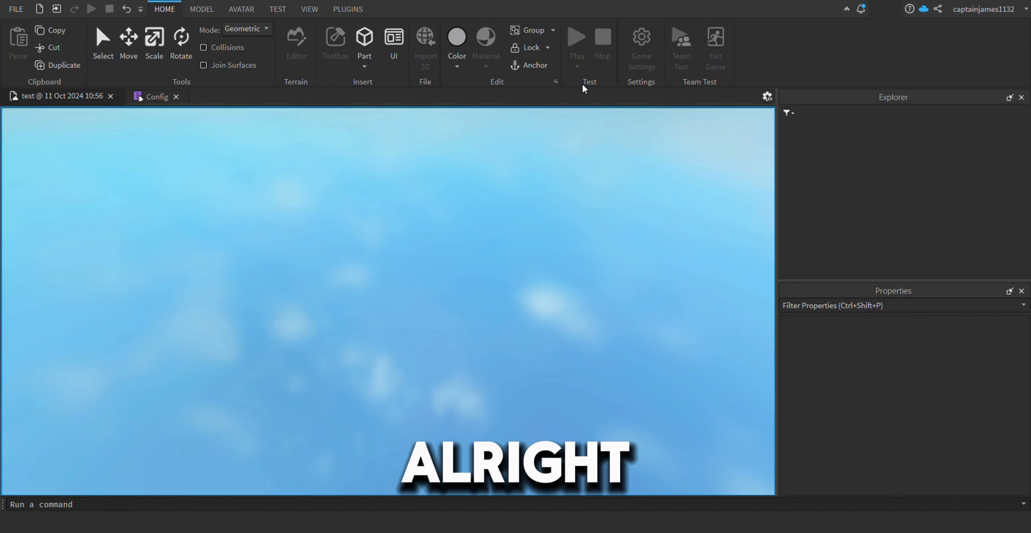
{"action": "left_click", "coordinate": [577, 36]}
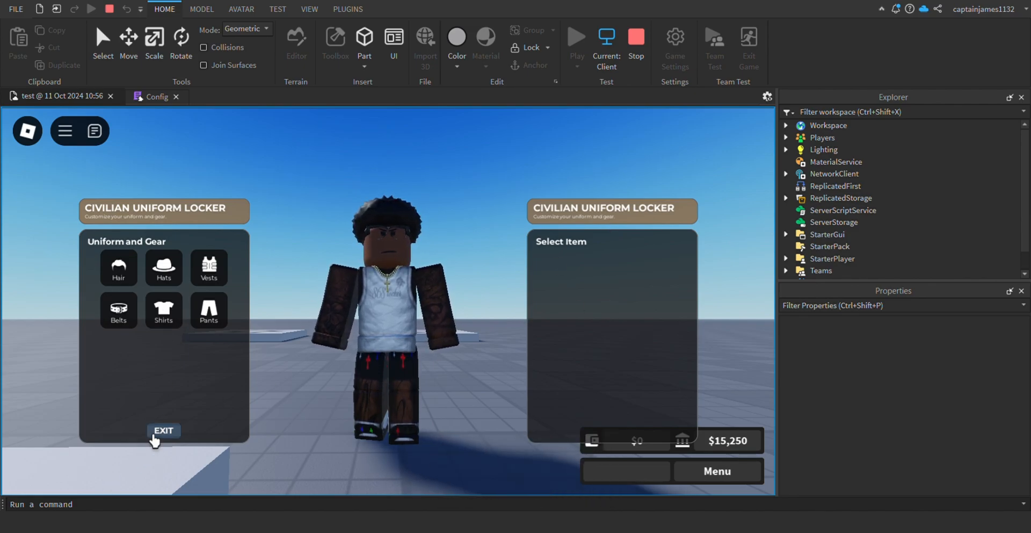
{"action": "left_click", "coordinate": [635, 35]}
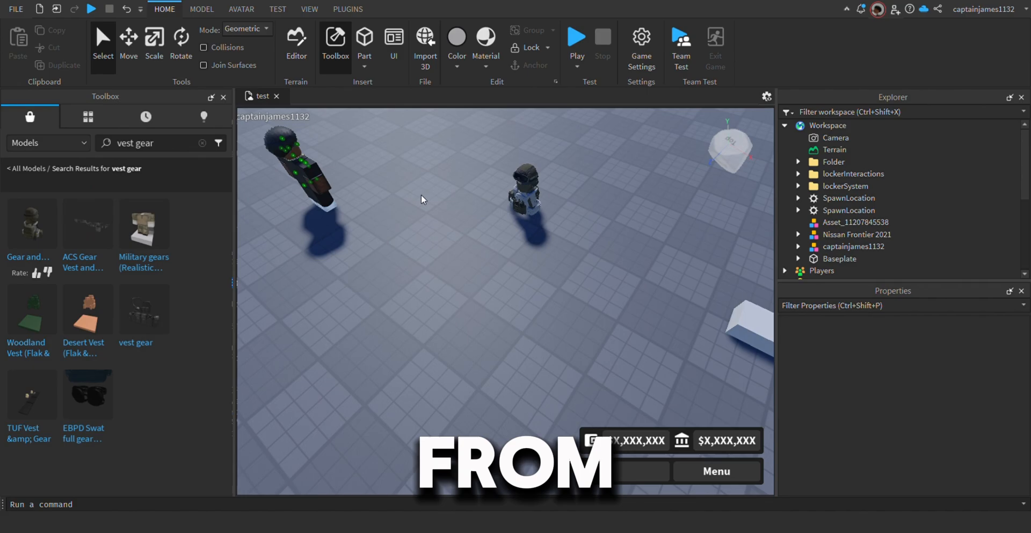
Step: Inspect the inserted Tactical Vest model and open ServerStorage's lockerSetup Civilian gear folders
{"action": "left_click", "coordinate": [857, 185]}
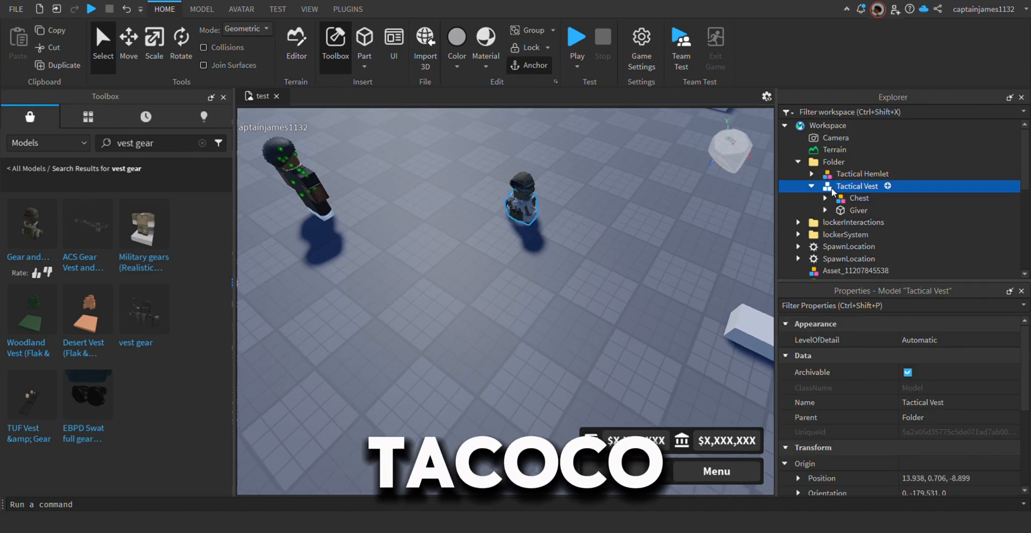
{"action": "left_click", "coordinate": [858, 197]}
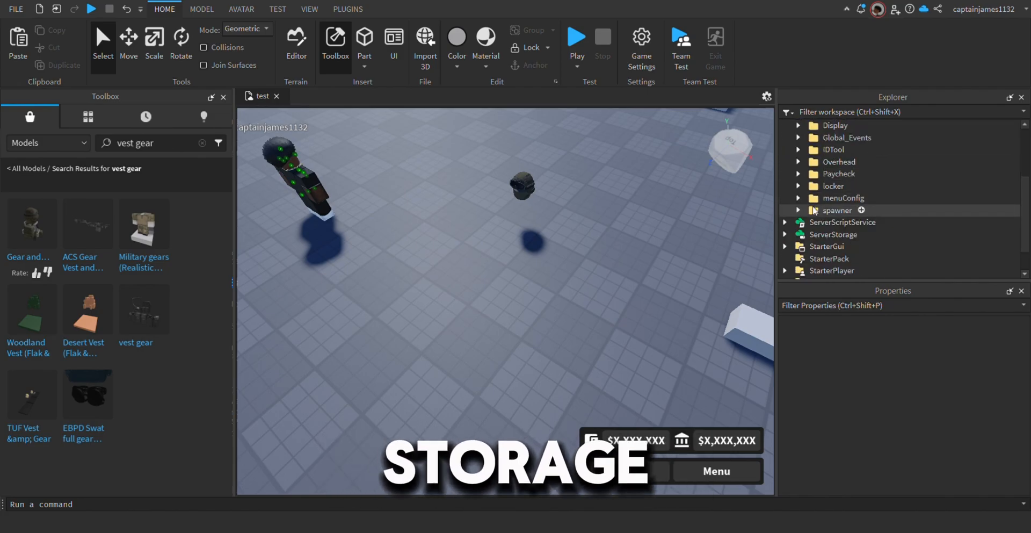
{"action": "left_click", "coordinate": [798, 186]}
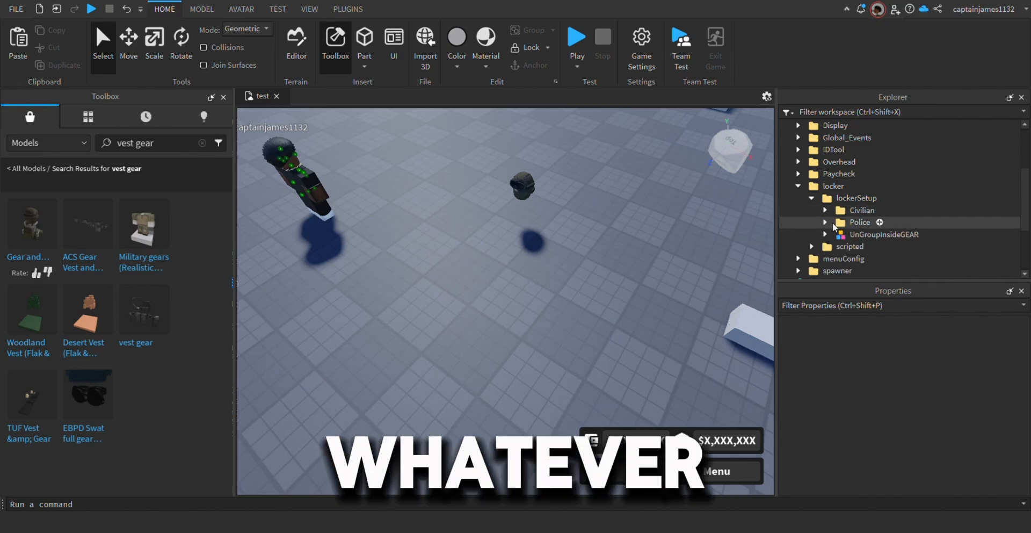
{"action": "left_click", "coordinate": [825, 209]}
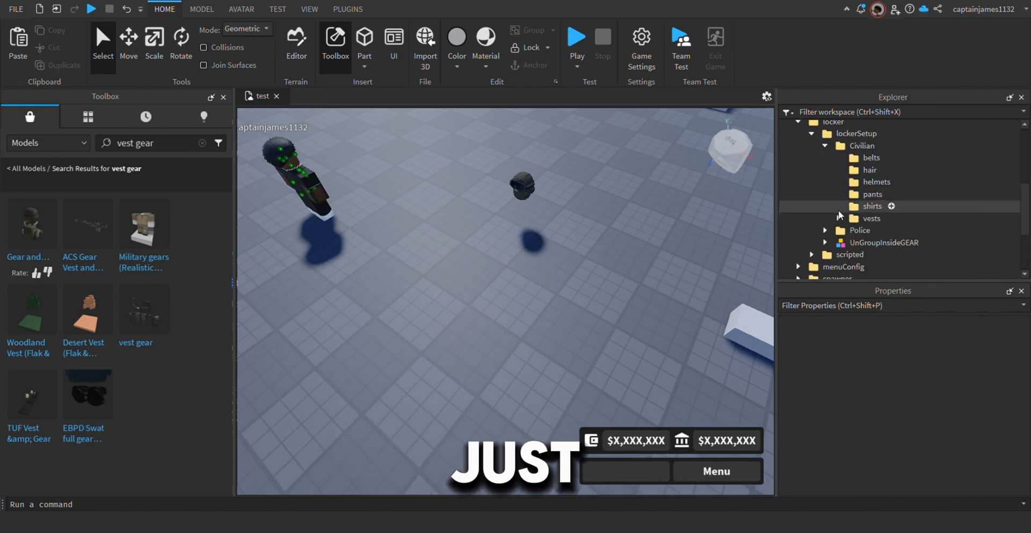
{"action": "mouse_move", "coordinate": [871, 169]}
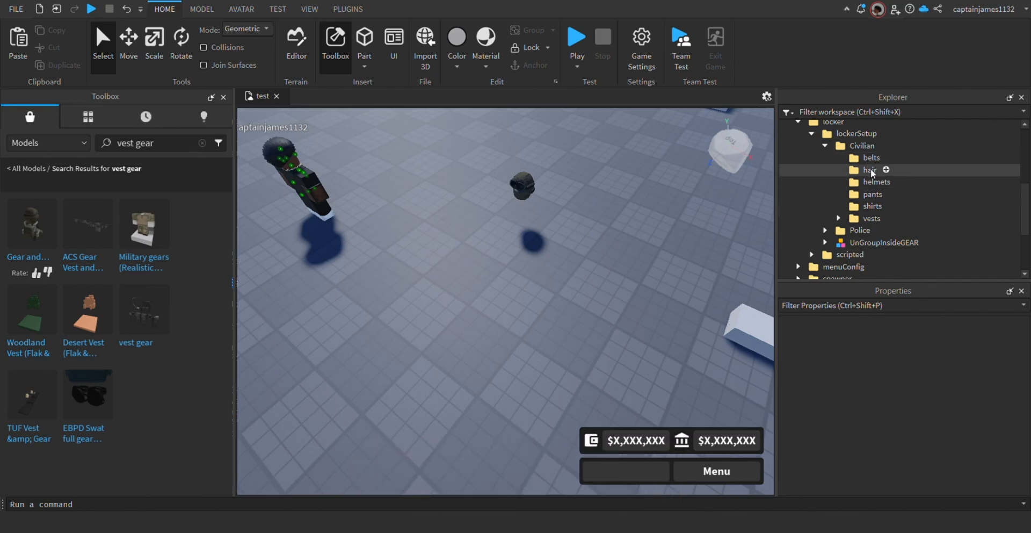
Step: Place the Chest piece into the Civilian vests folder and view UnGroupInsideGEAR's Config
{"action": "left_click", "coordinate": [876, 181]}
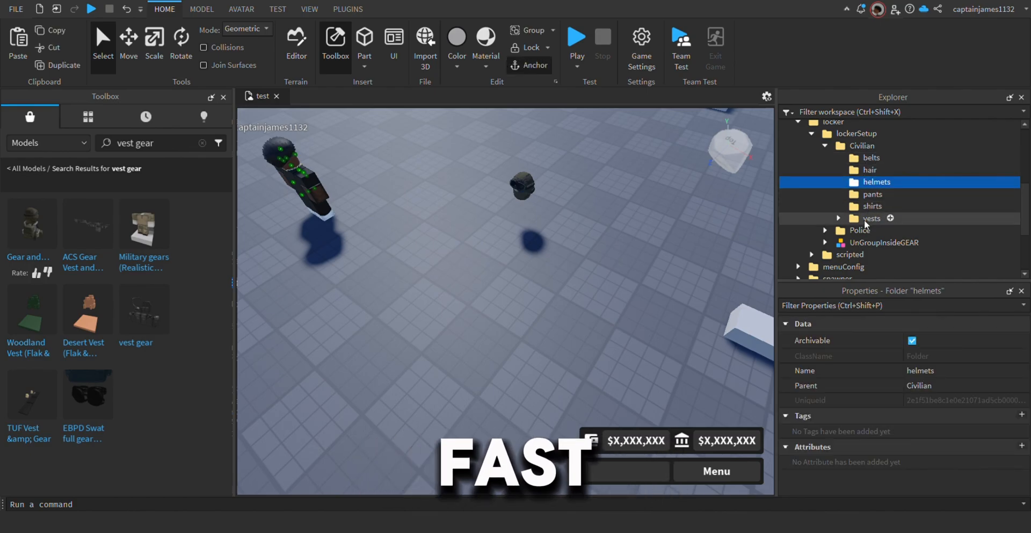
{"action": "left_click", "coordinate": [839, 218]}
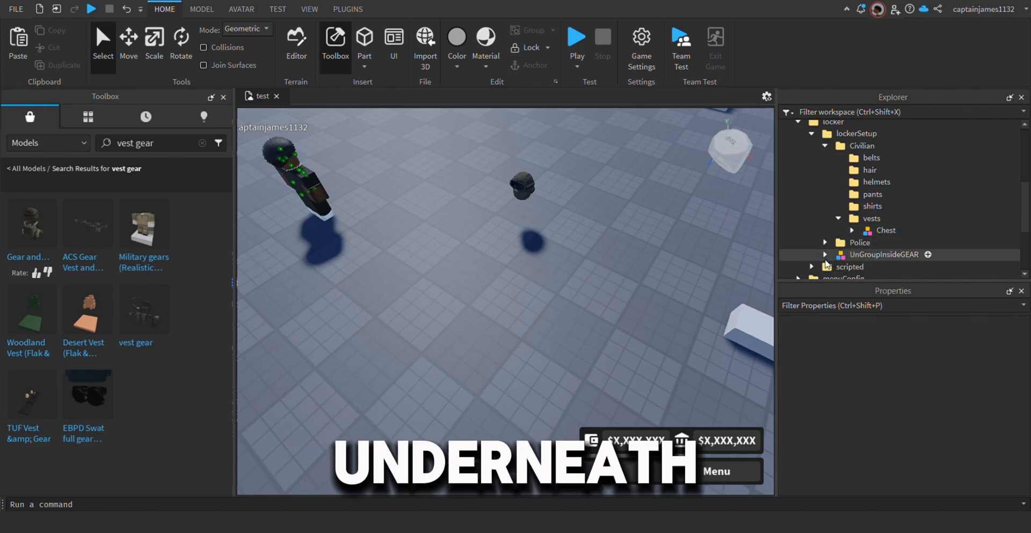
{"action": "left_click", "coordinate": [825, 255]}
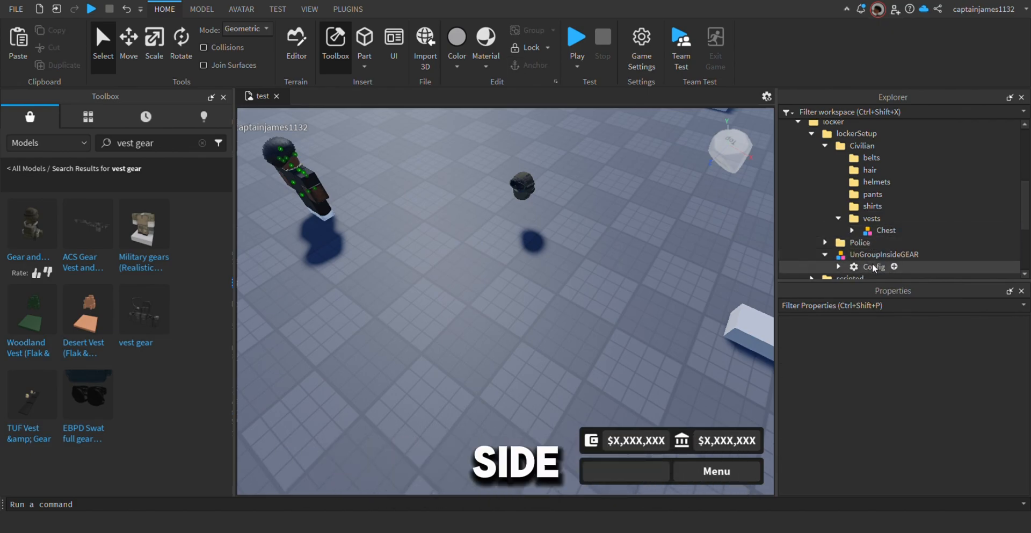
{"action": "left_click", "coordinate": [874, 266]}
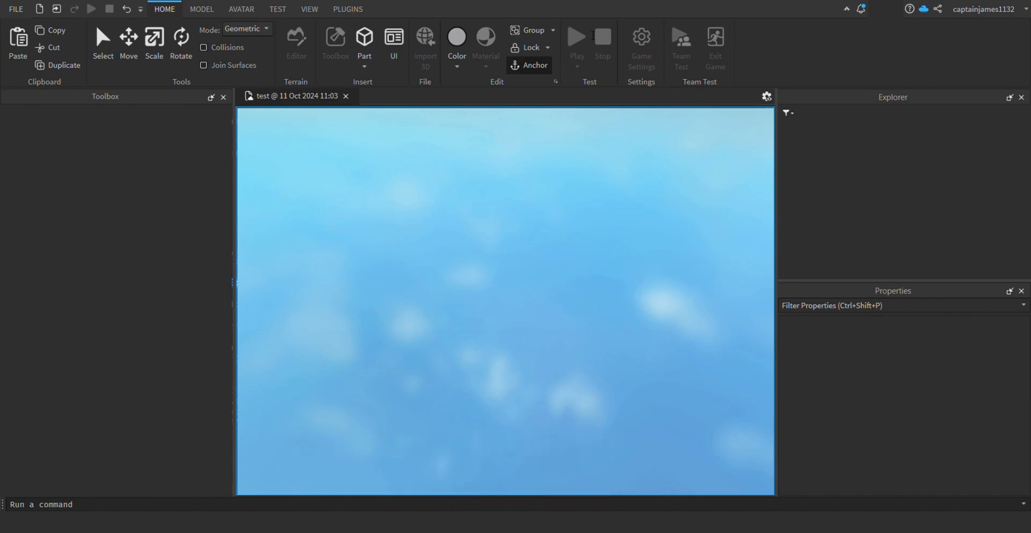
Step: Playtest as Civilian, equip the Chest vest from the locker's Vests list, and exit the locker
{"action": "left_click", "coordinate": [576, 37]}
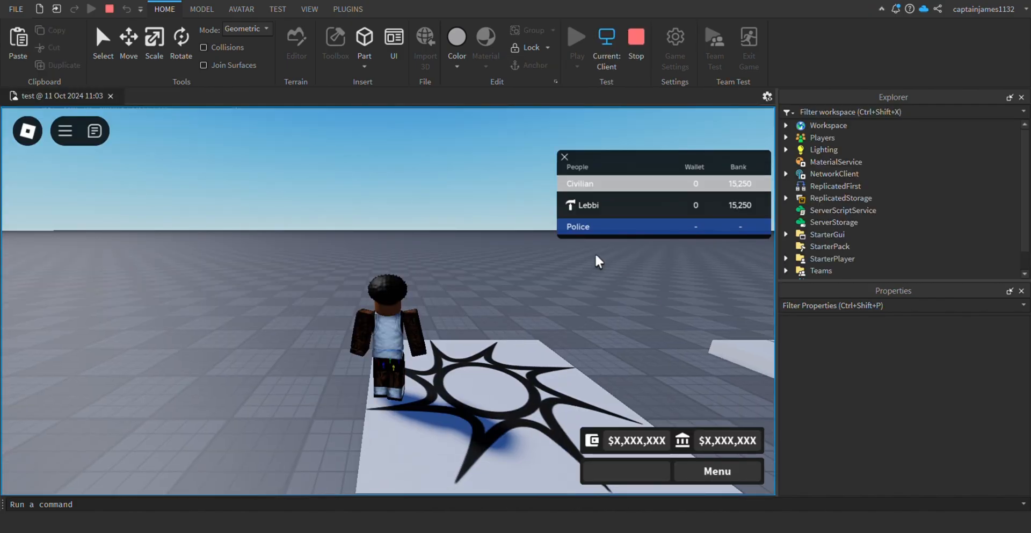
{"action": "left_click", "coordinate": [564, 157]}
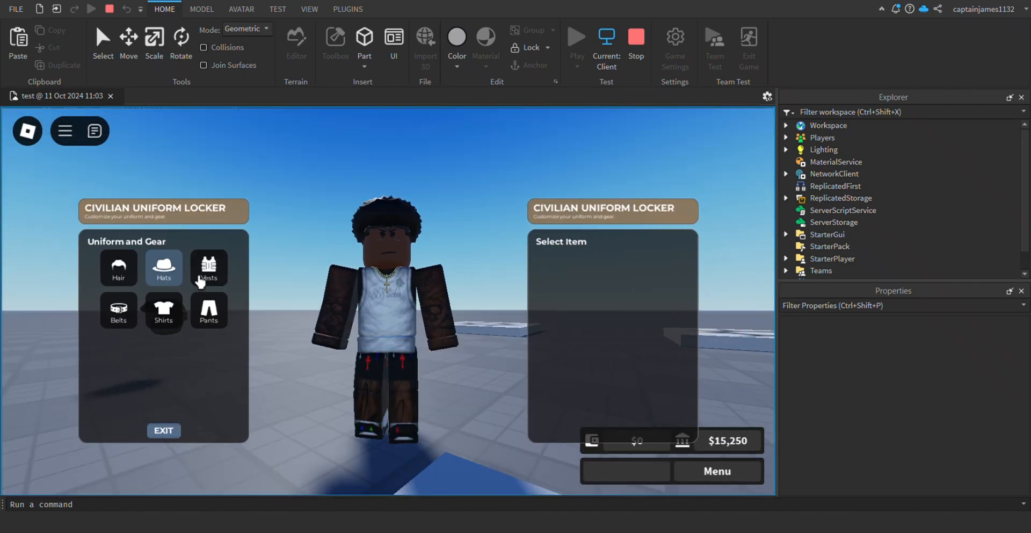
{"action": "left_click", "coordinate": [208, 267]}
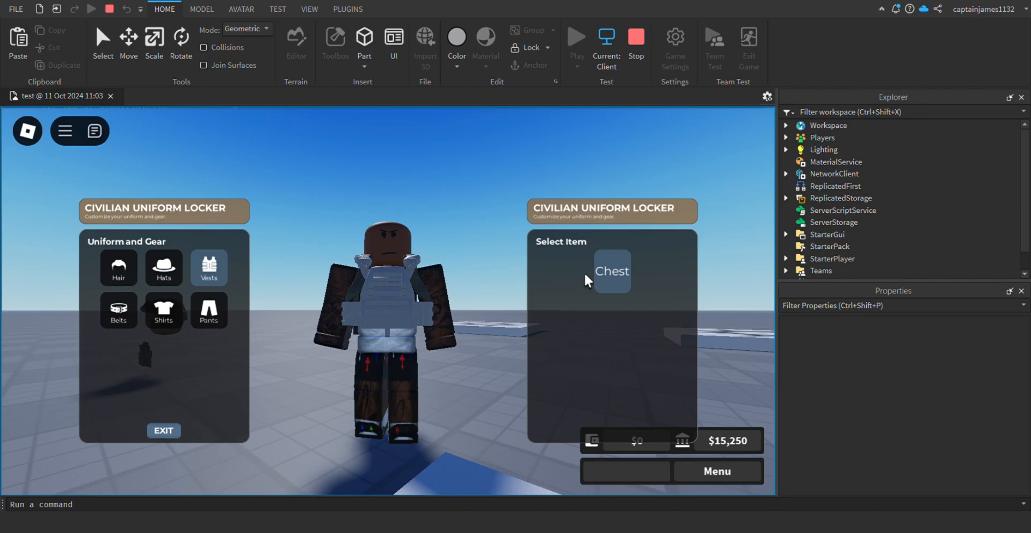
{"action": "mouse_move", "coordinate": [189, 423]}
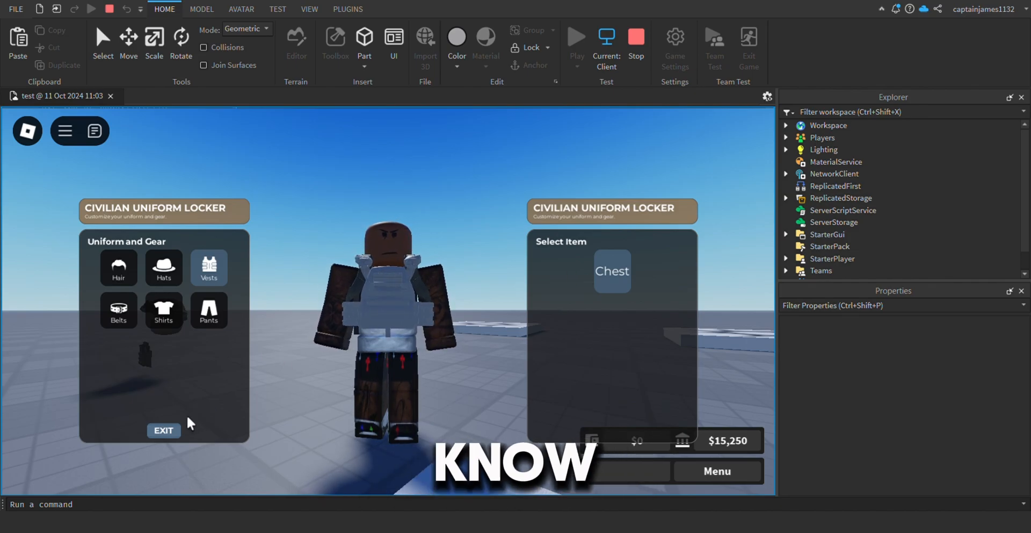
{"action": "left_click", "coordinate": [163, 430]}
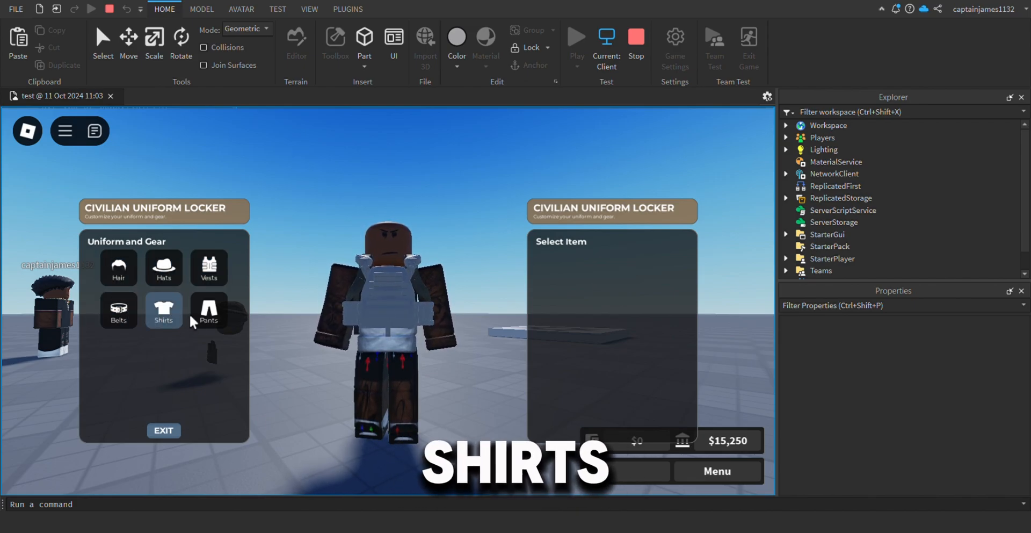
{"action": "left_click", "coordinate": [163, 430]}
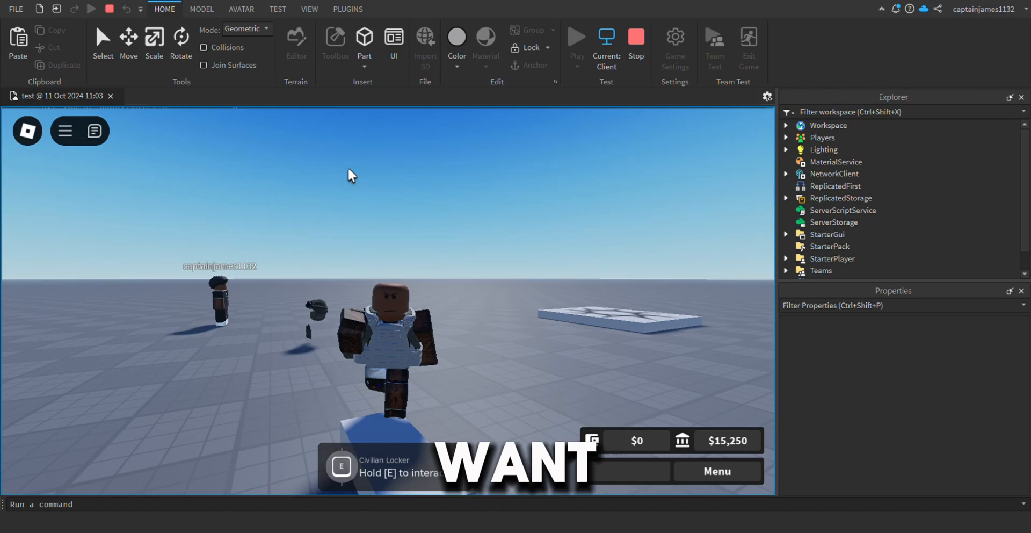